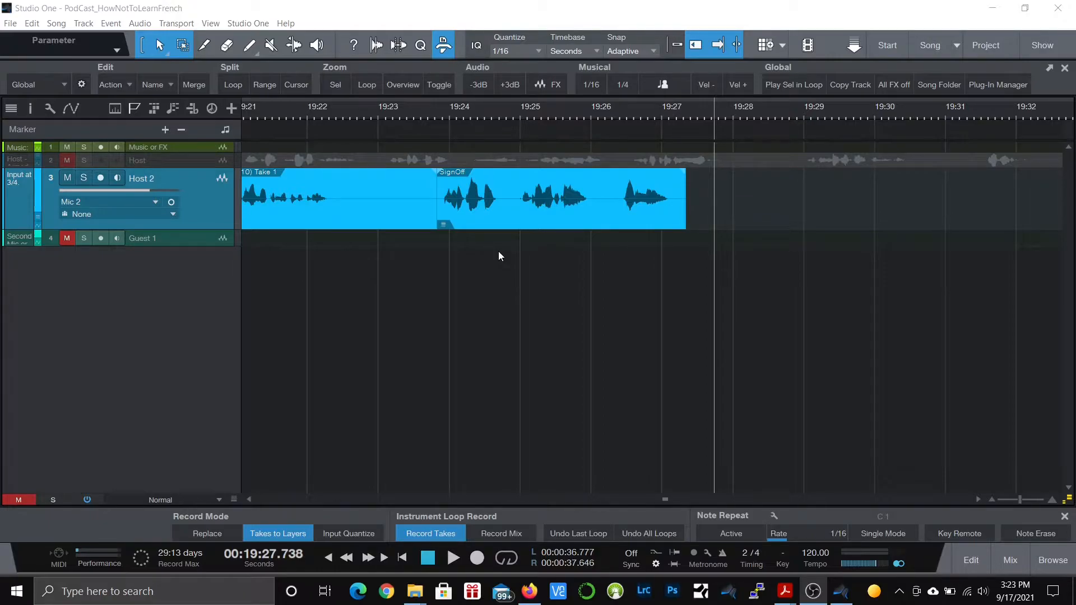
mouse_move(537, 251)
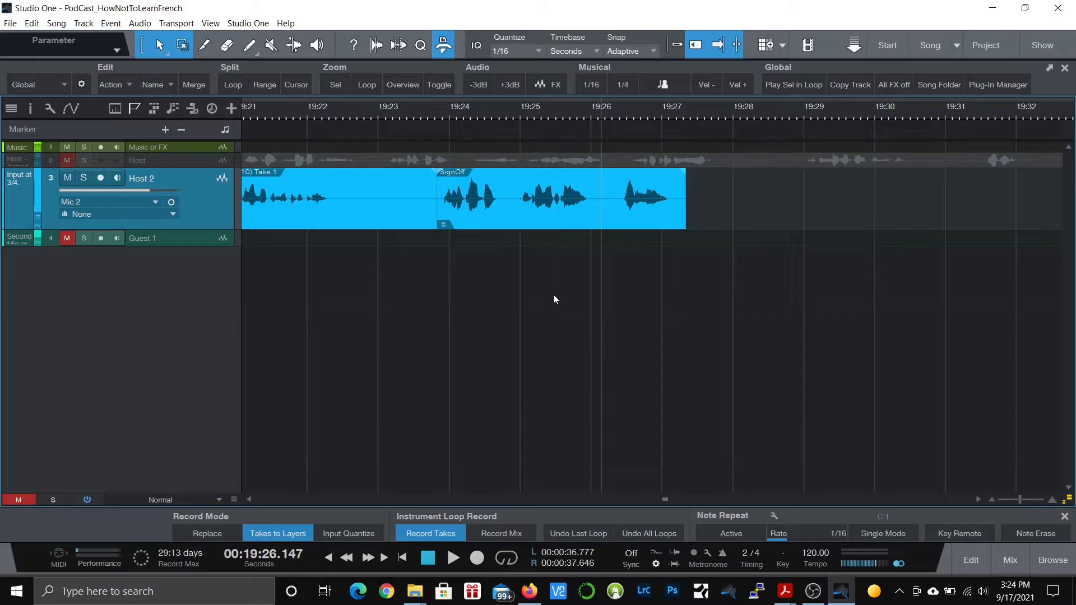
mouse_move(304, 149)
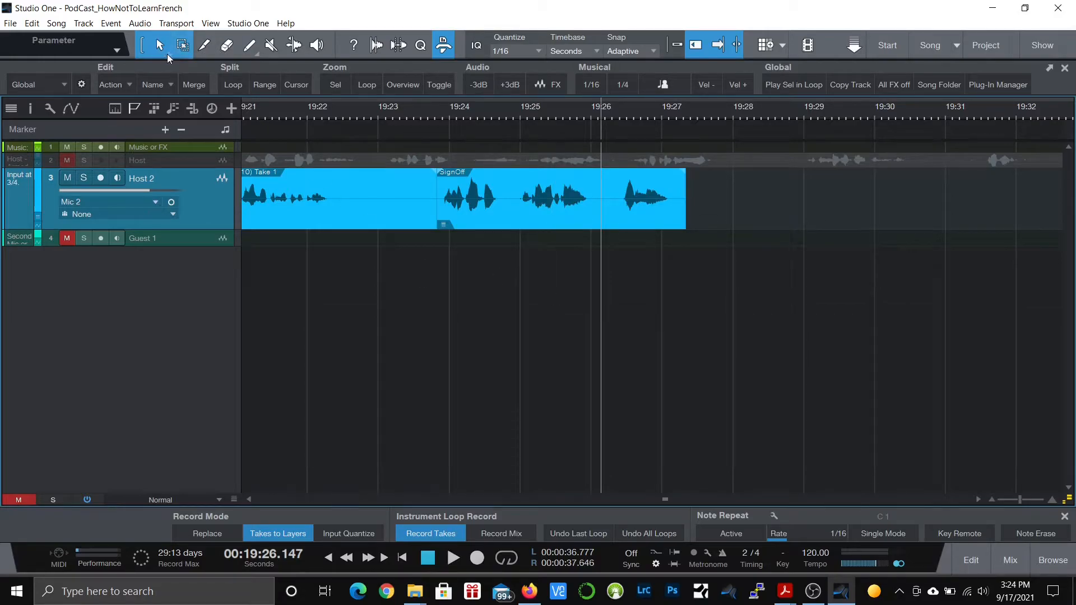
- Show the Arrow tool's Select Alternative Tool [Ctrl] list of editing tools
click(159, 45)
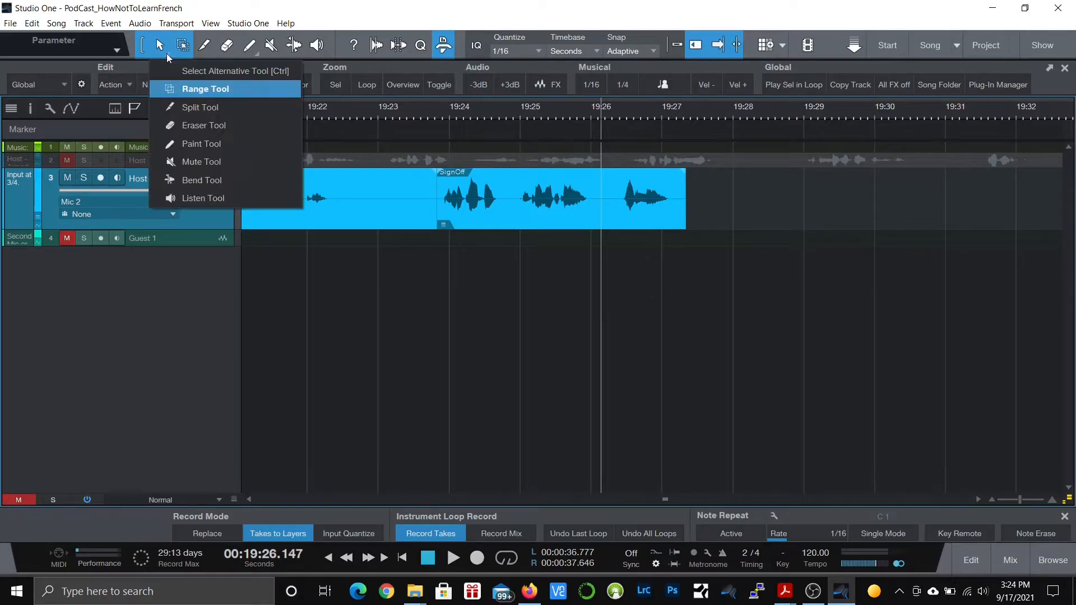
mouse_move(240, 102)
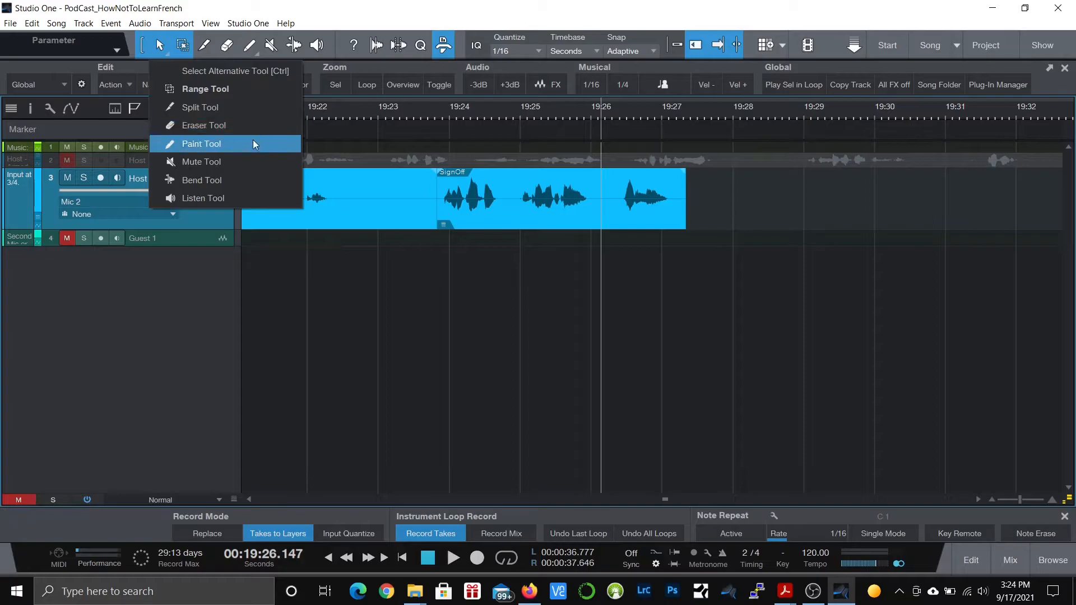
mouse_move(259, 180)
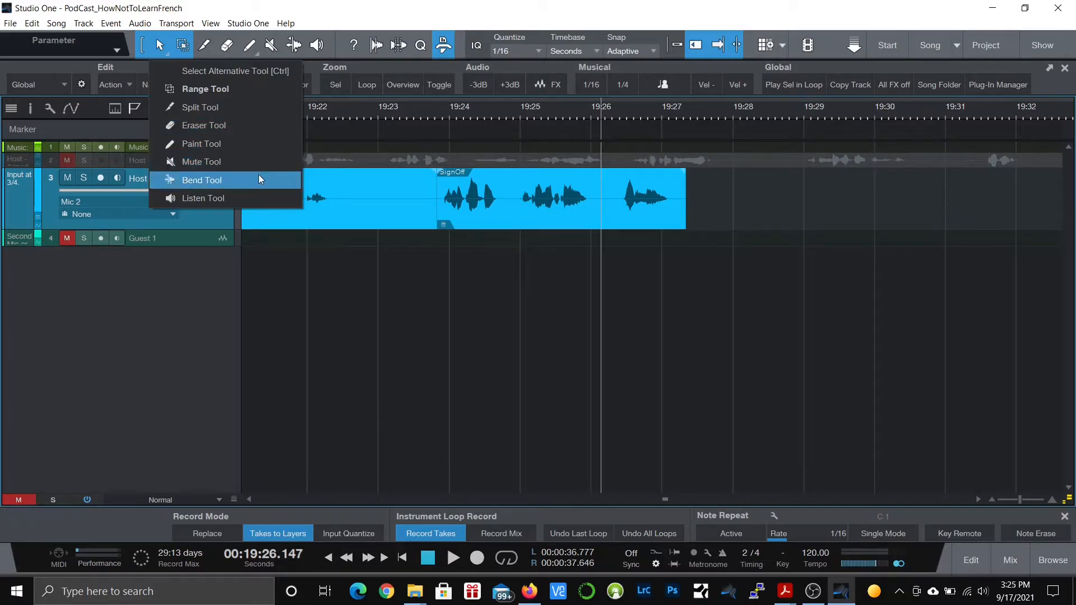
mouse_move(254, 110)
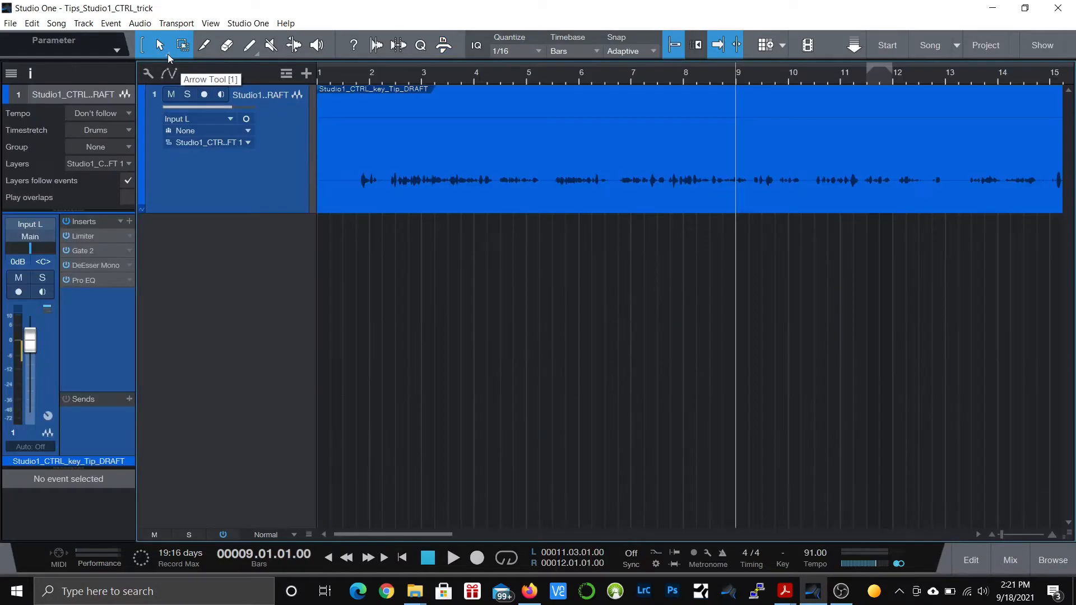
- Reopen the alternative tool list to choose the Split Tool as Ctrl behaviour
click(159, 45)
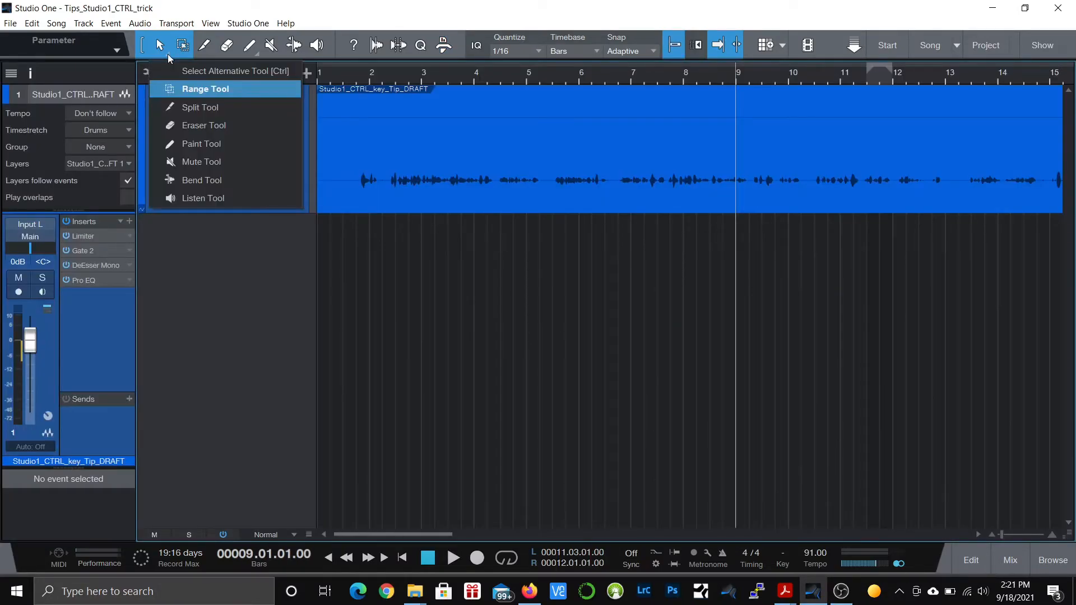
mouse_move(556, 117)
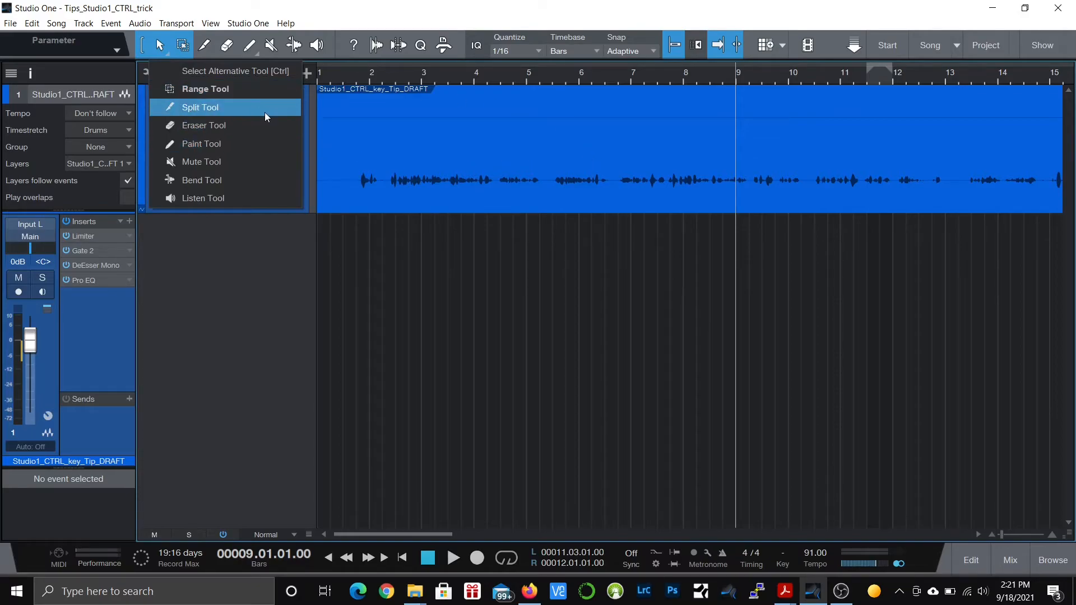
mouse_move(579, 19)
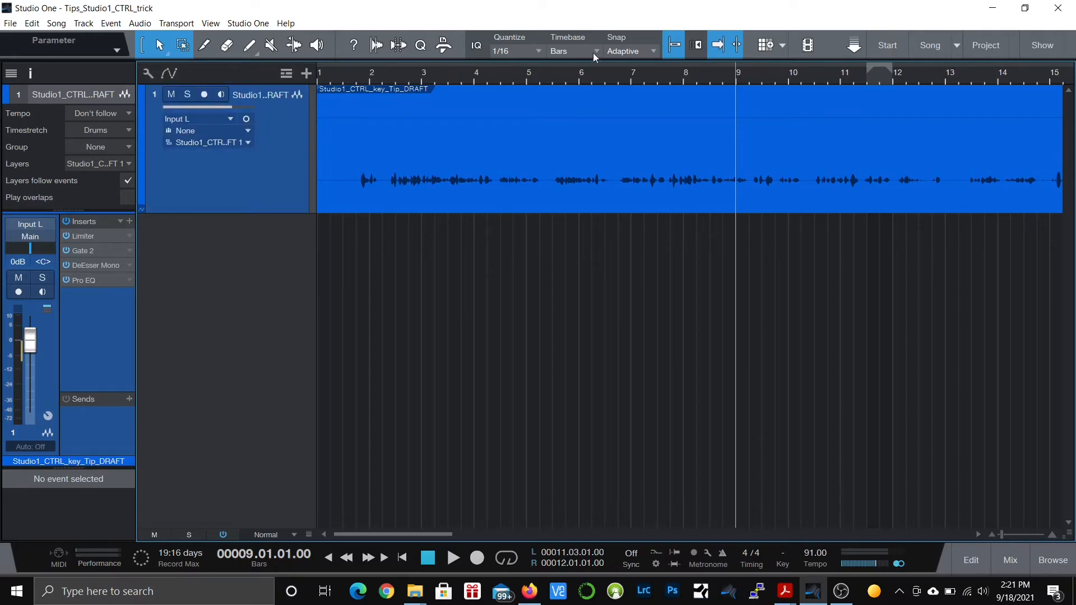
mouse_move(607, 121)
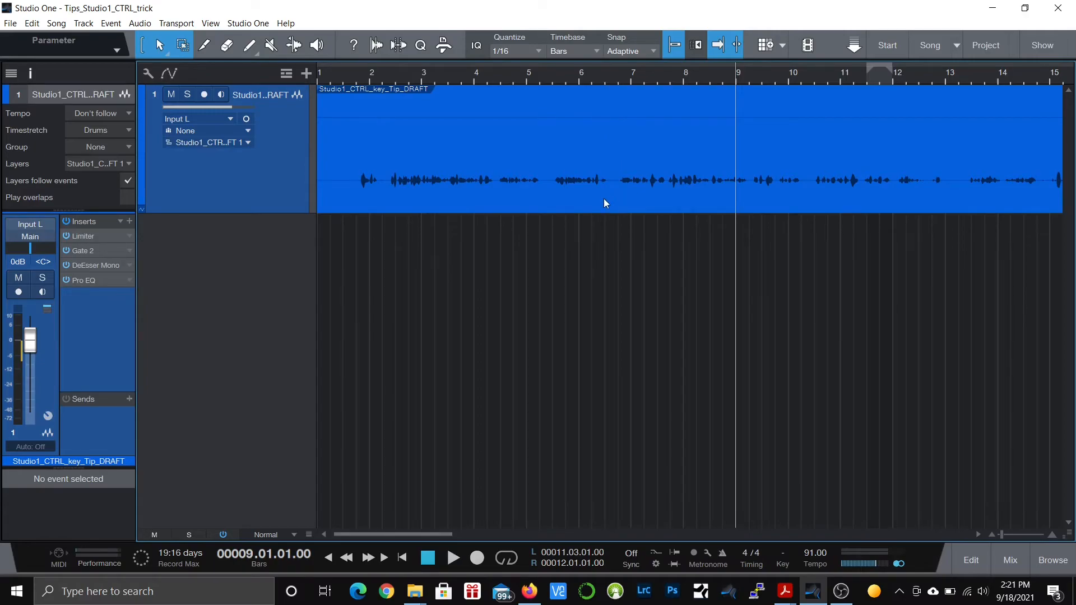
mouse_move(606, 133)
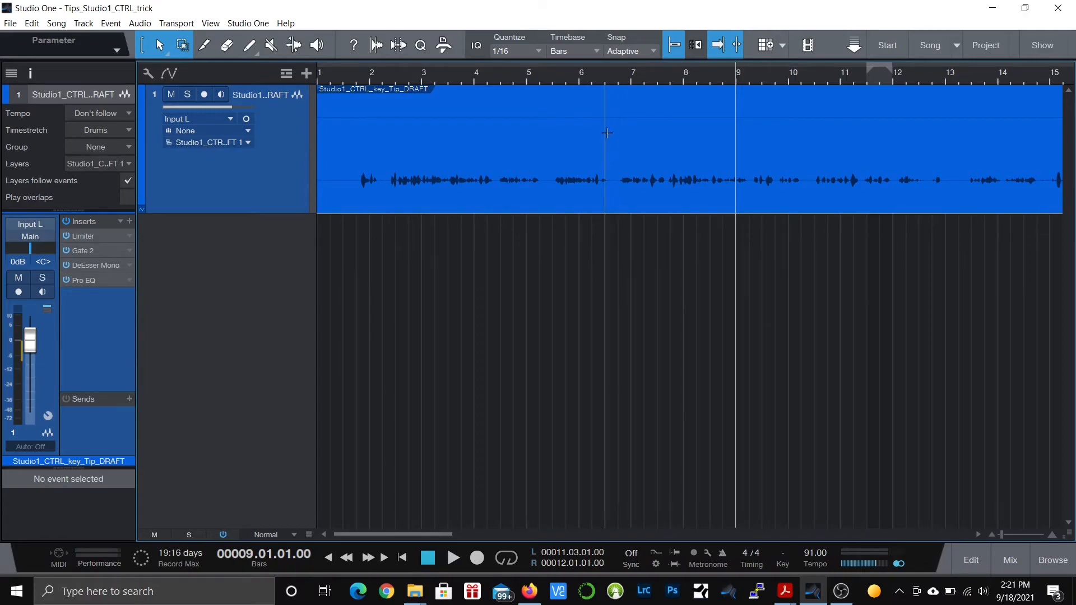